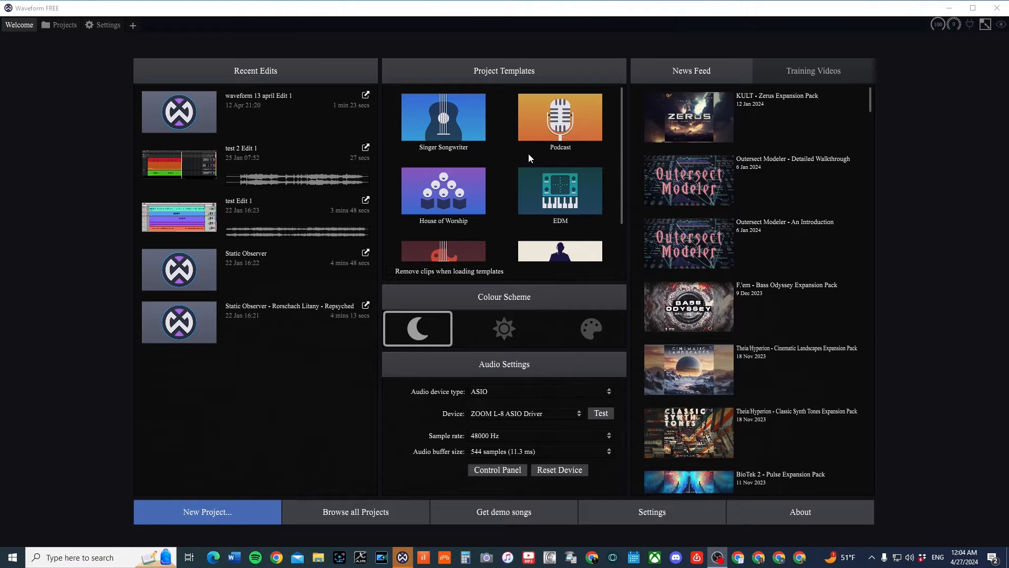
mouse_move(443, 108)
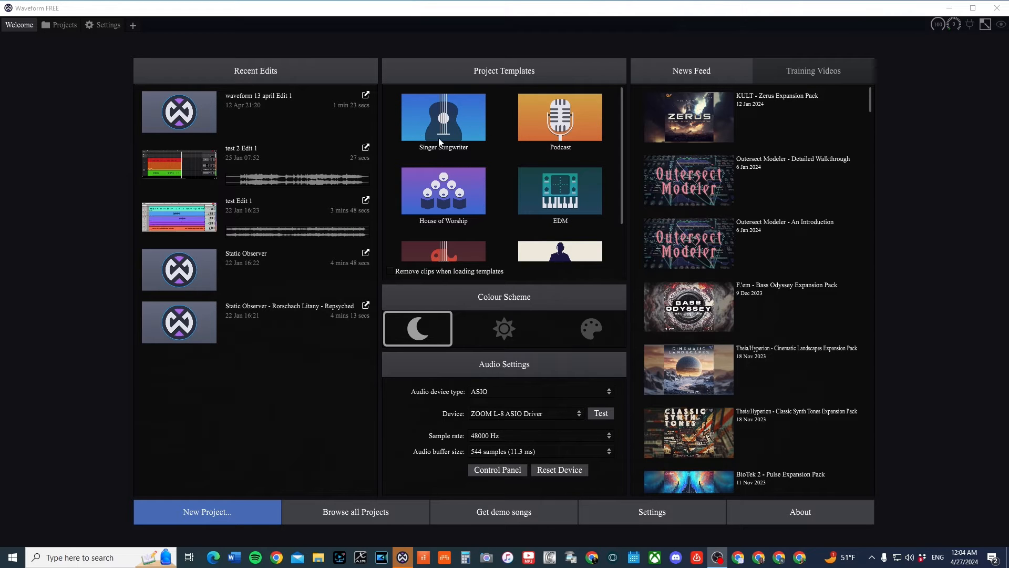
Step: Choose the Singer Songwriter template for the new project
left_click(207, 512)
type("test new")
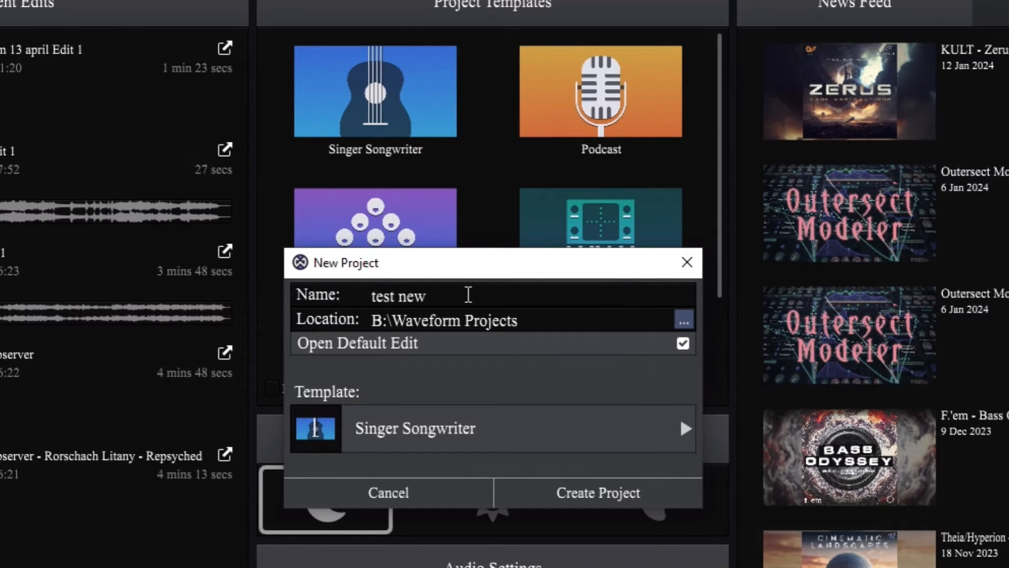
mouse_move(612, 360)
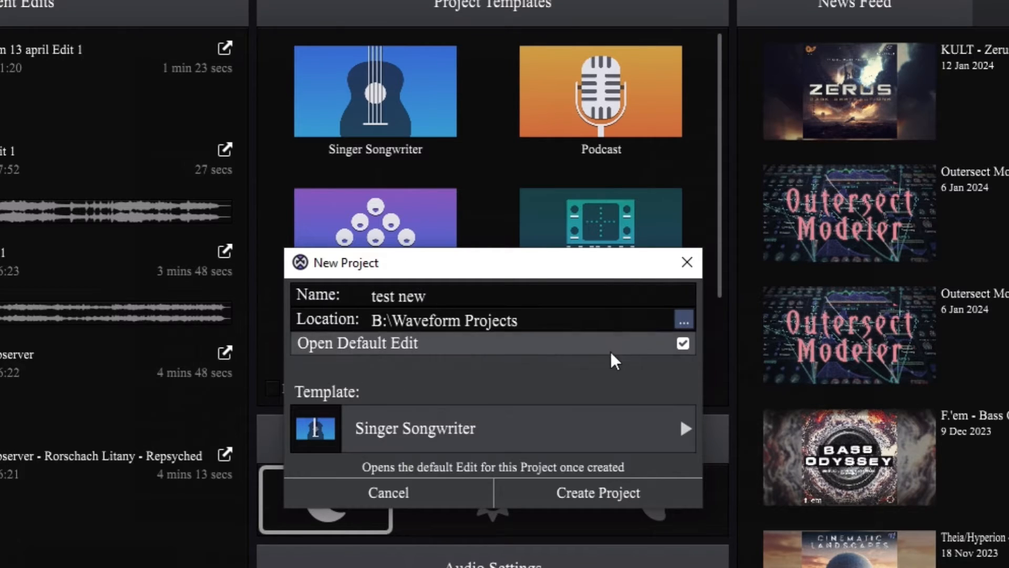
mouse_move(503, 345)
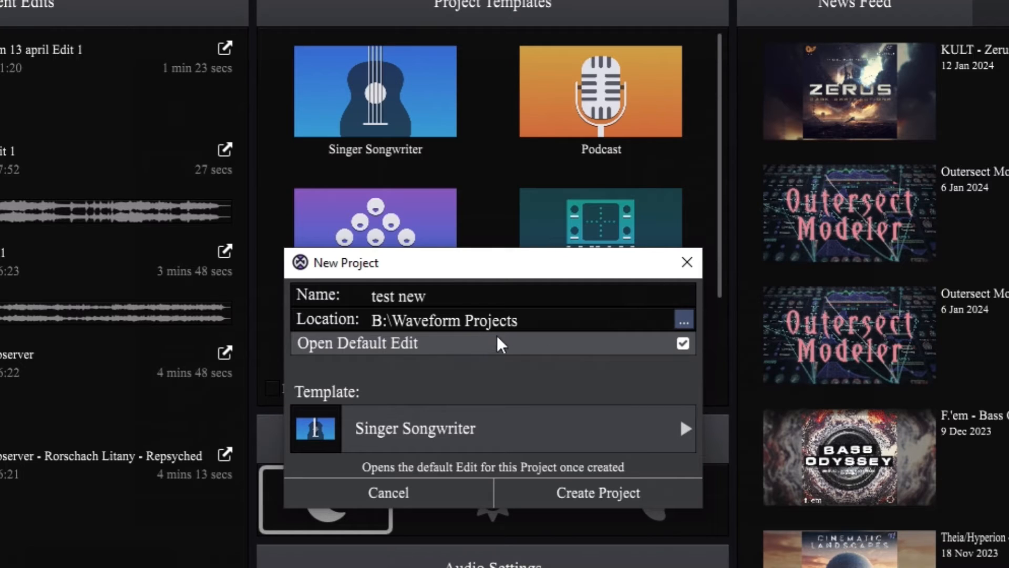
mouse_move(411, 389)
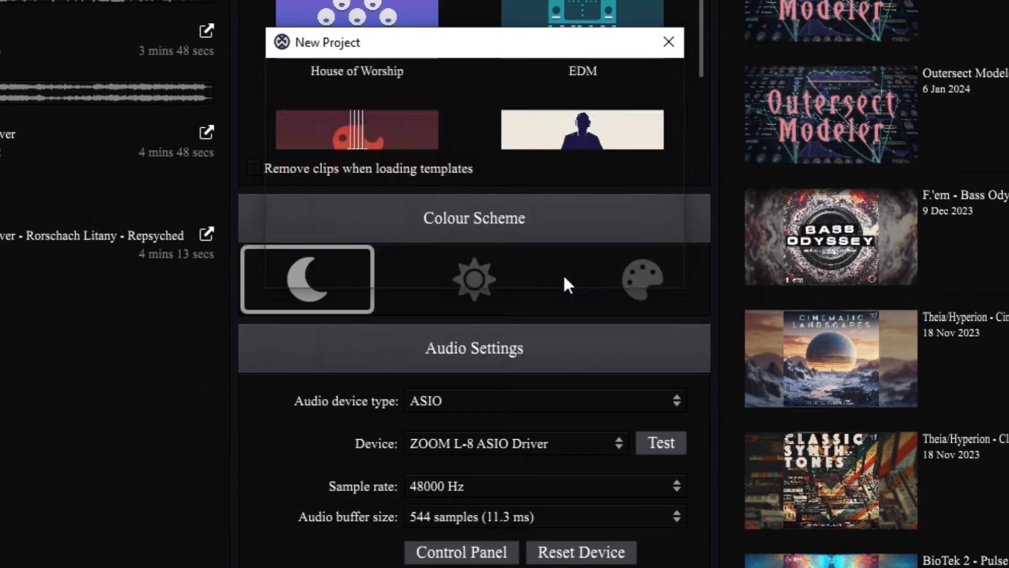
Step: Create the project and select the demo clips on the Guitar Lead and Guitar Left tracks
left_click(668, 42)
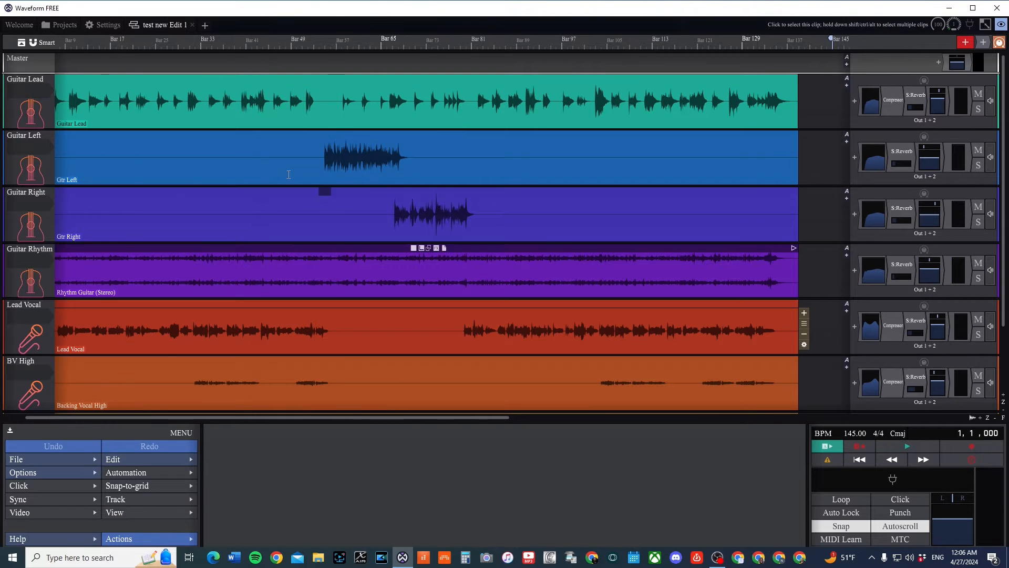
left_click(431, 101)
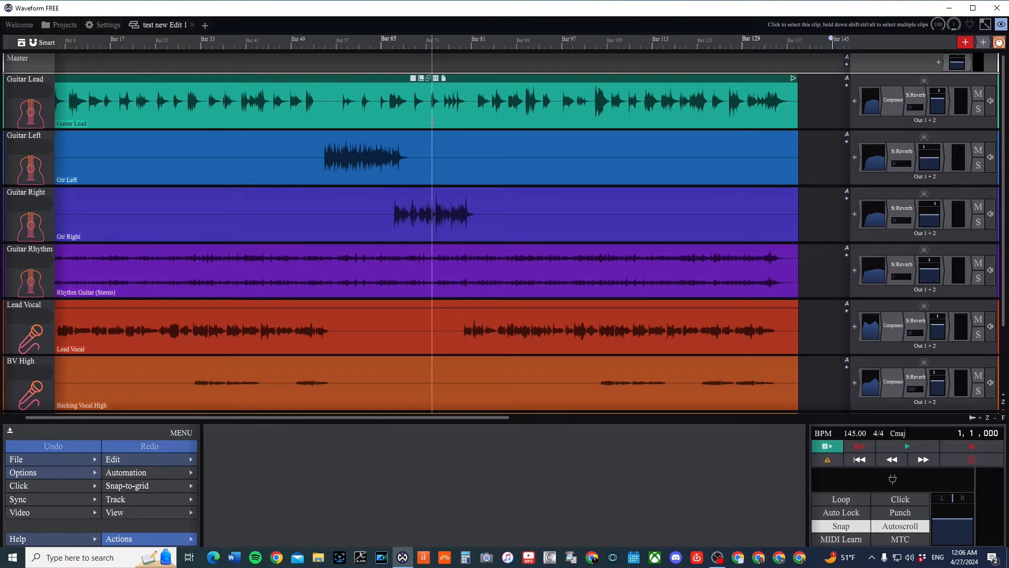
left_click(257, 158)
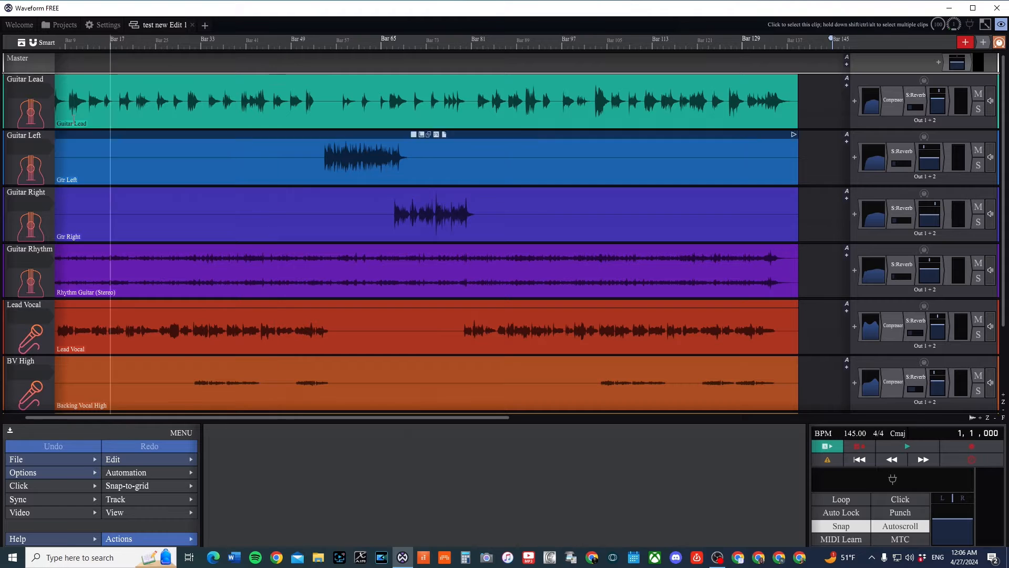
mouse_move(34, 153)
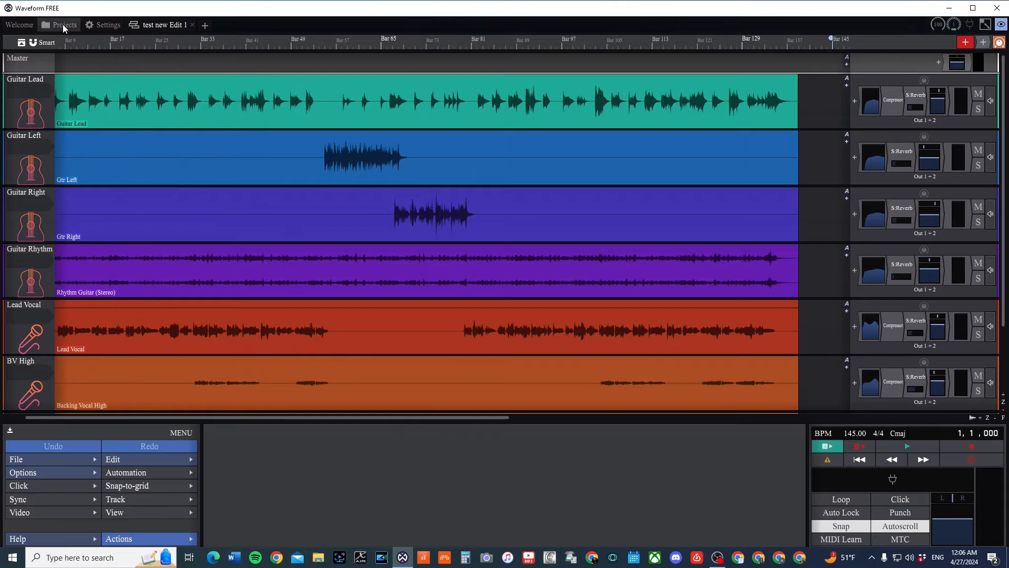
Step: Return to the Welcome screen and close the test new Edit 1 tab
left_click(19, 24)
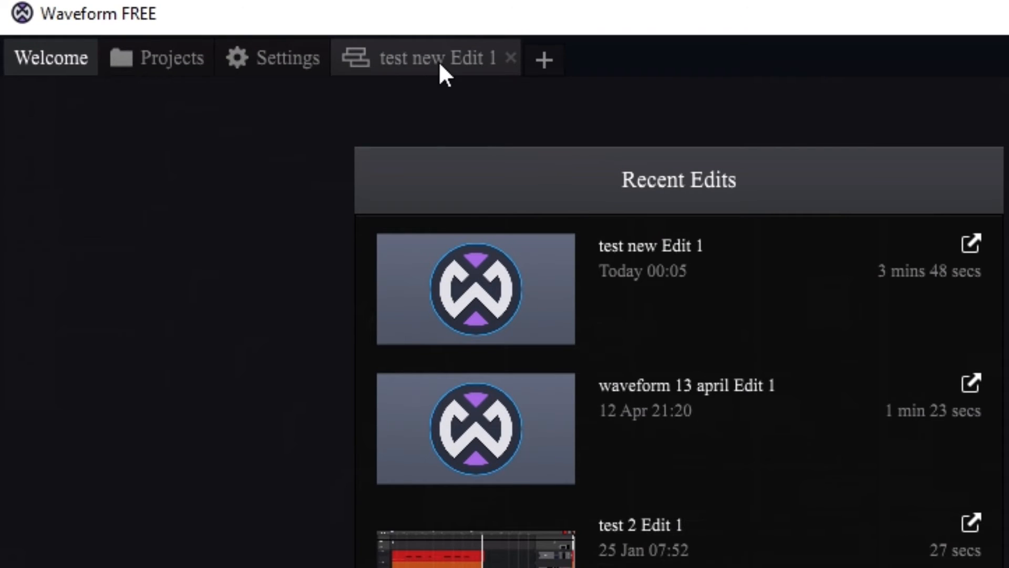
left_click(512, 57)
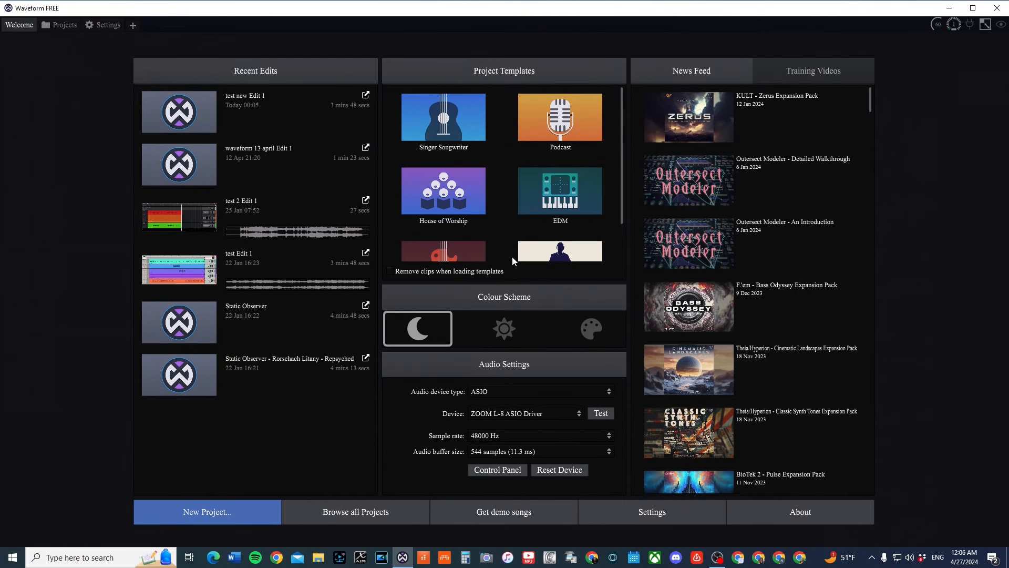
mouse_move(474, 134)
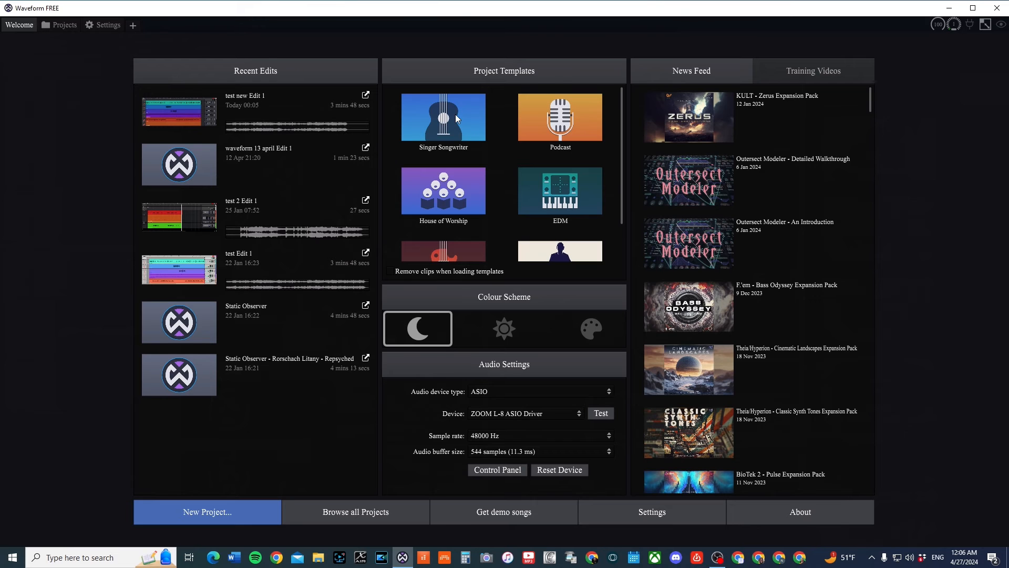
left_click(442, 117)
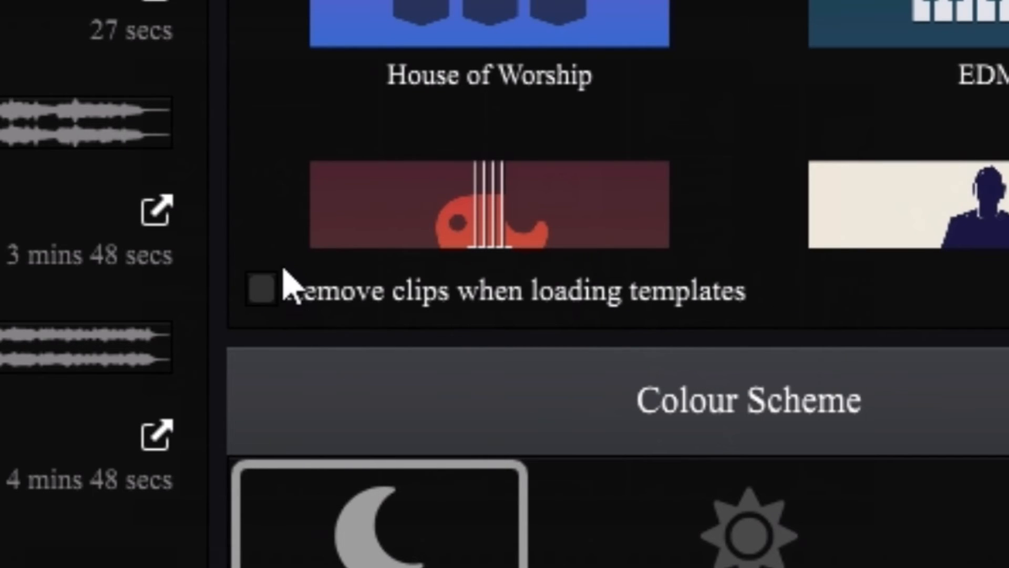
mouse_move(321, 306)
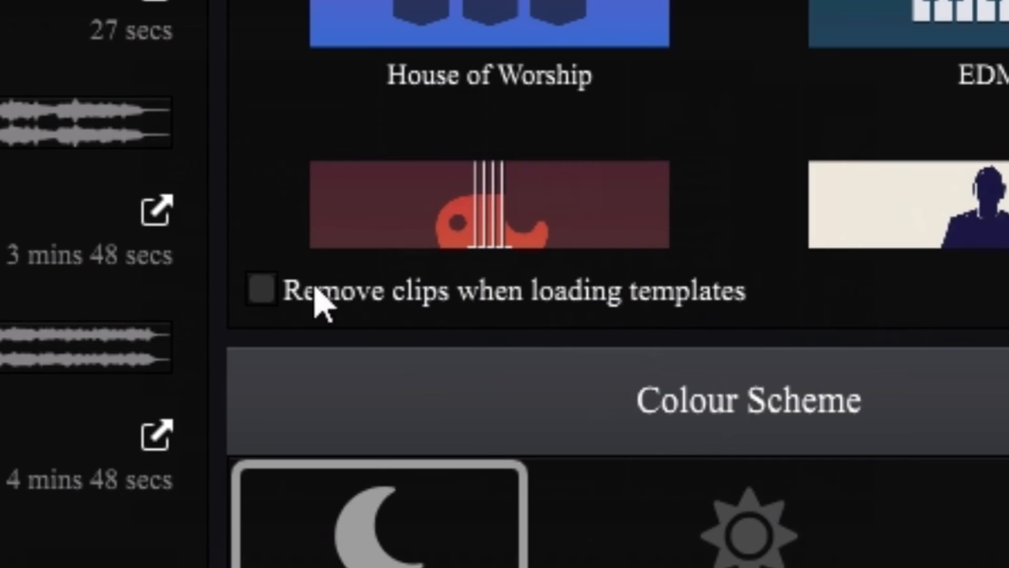
Step: Enable 'Remove clips when loading templates' and attempt creating an unnamed Singer Songwriter project
left_click(262, 291)
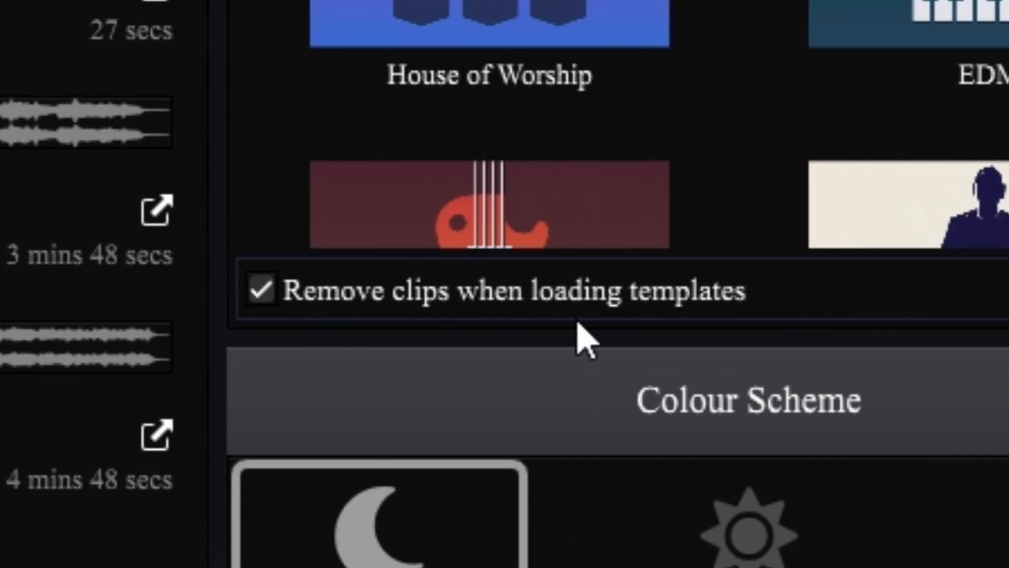
mouse_move(601, 332)
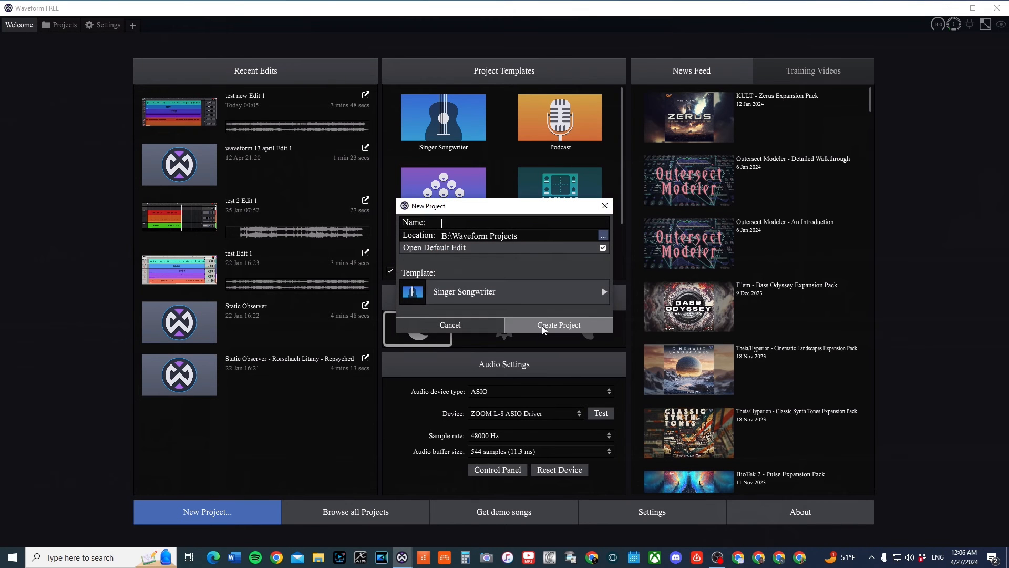
left_click(557, 325)
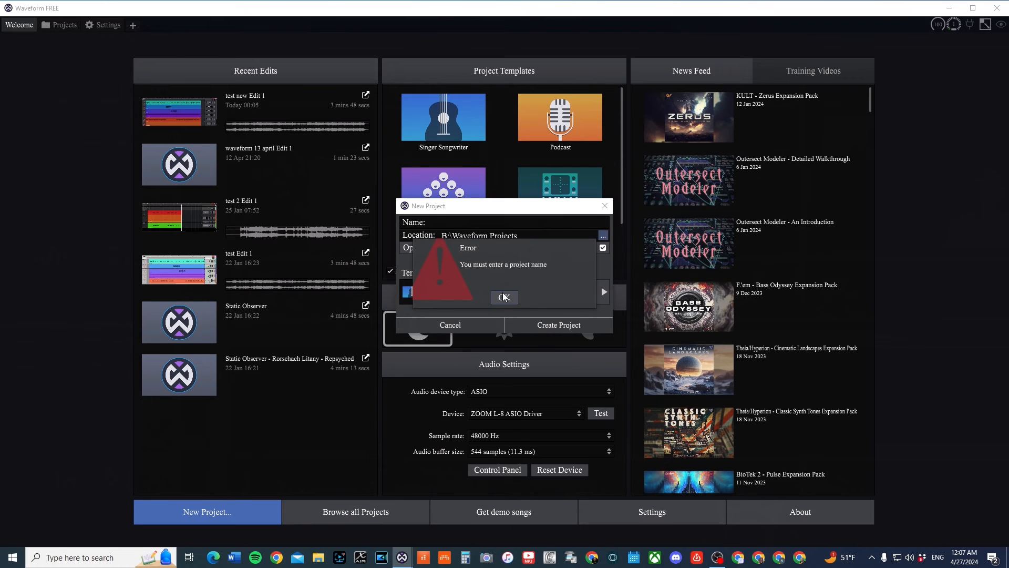
Step: Dismiss the missing-name error and enter 'test' as the project name
left_click(503, 297)
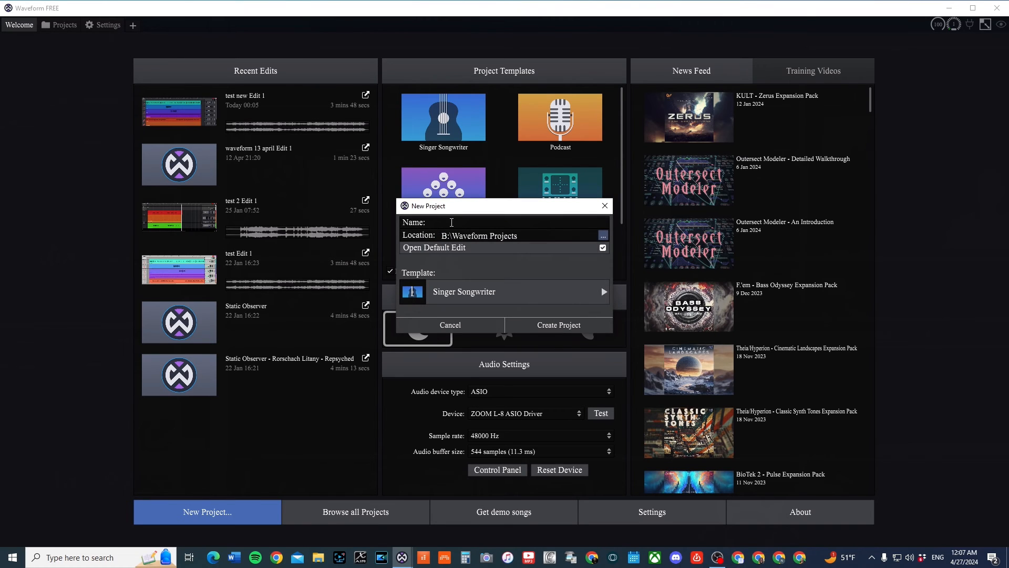
type("test new")
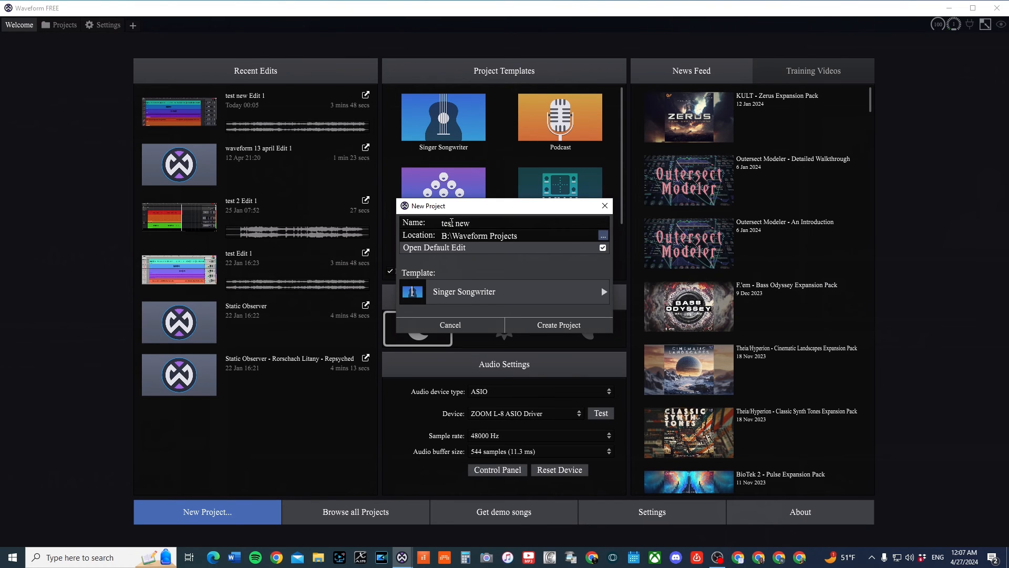
Step: Create project 'test new 2' with clip-free tracks and show the Guitar Left track's input choices
left_click(558, 325)
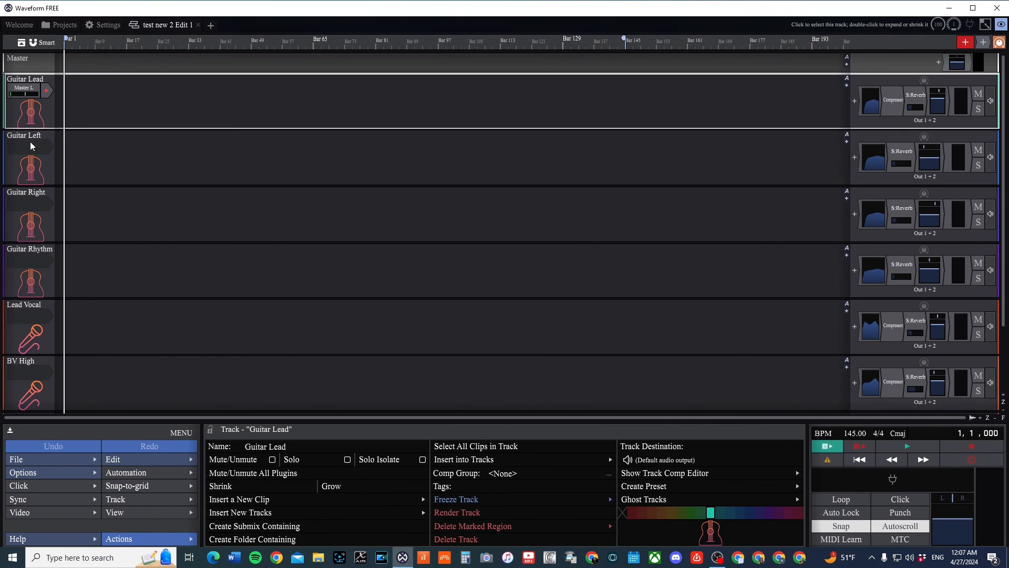
left_click(23, 147)
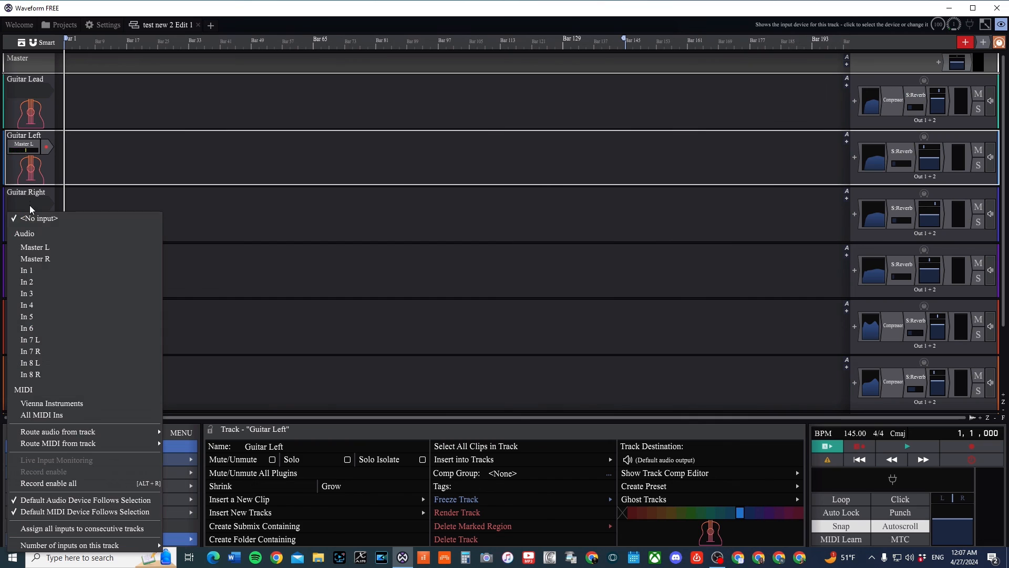